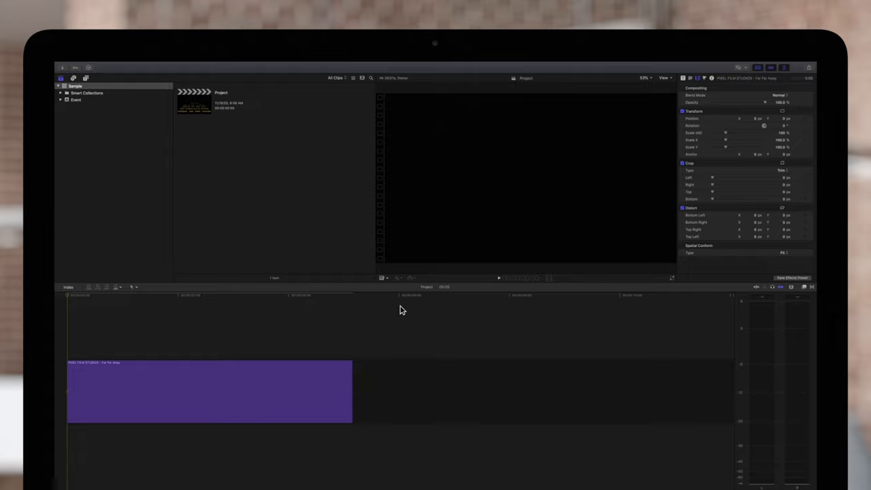
pyautogui.moveTo(191, 308)
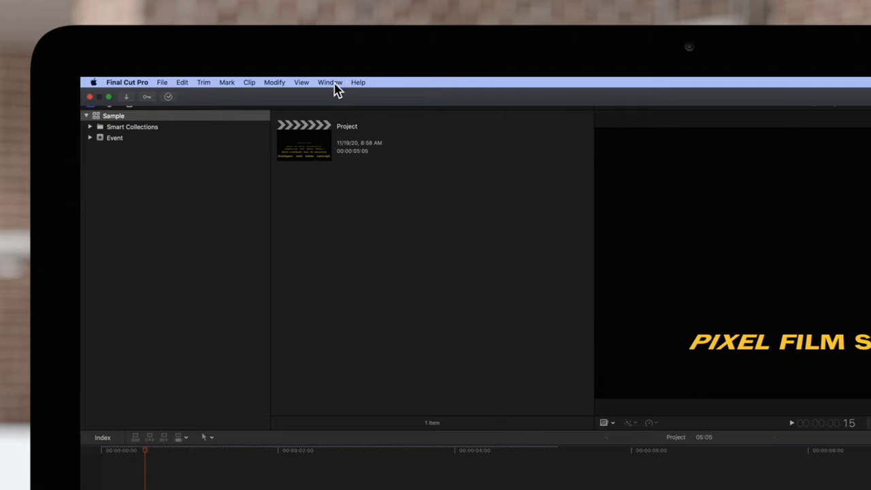
# Bring down the Window menu to reach the Record Voiceover command.
pyautogui.click(329, 83)
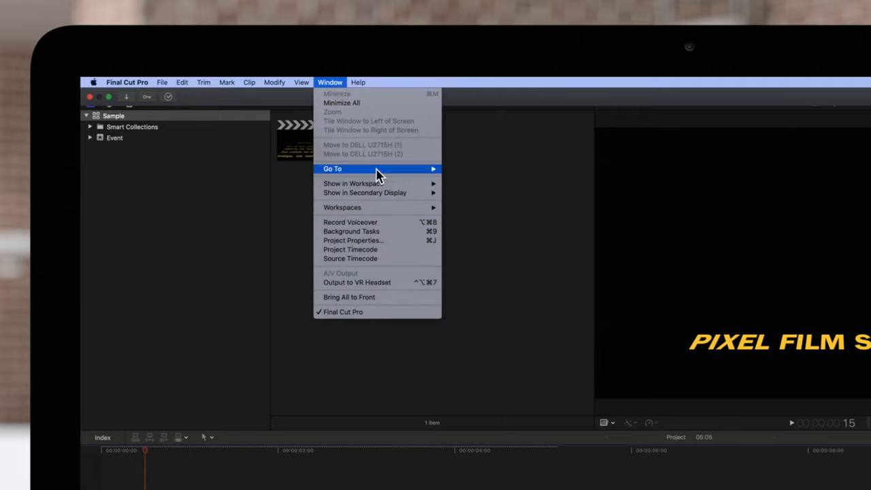
pyautogui.moveTo(402, 222)
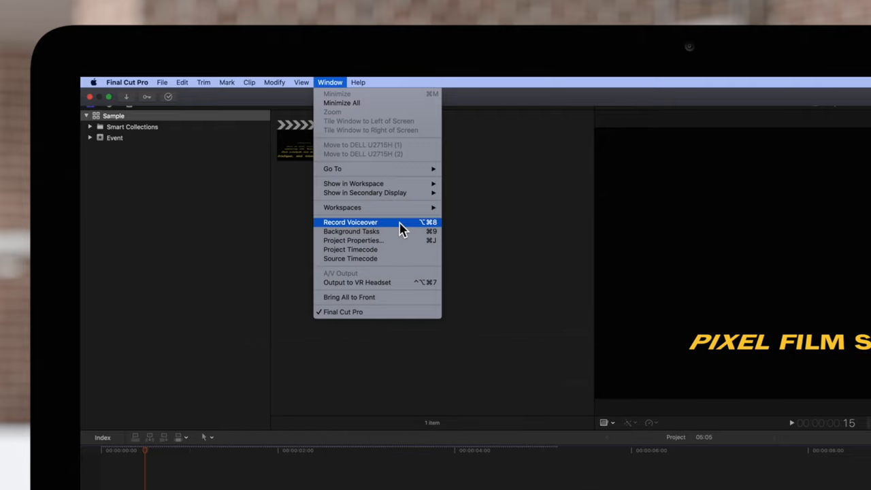
# Show the Record Voiceover window with Advanced settings expanded, input kept on System Setting.
pyautogui.click(350, 222)
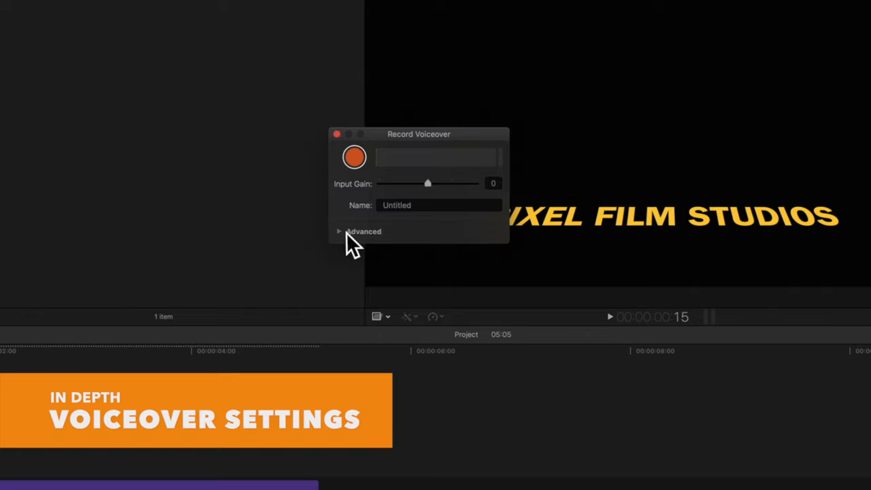
pyautogui.click(362, 231)
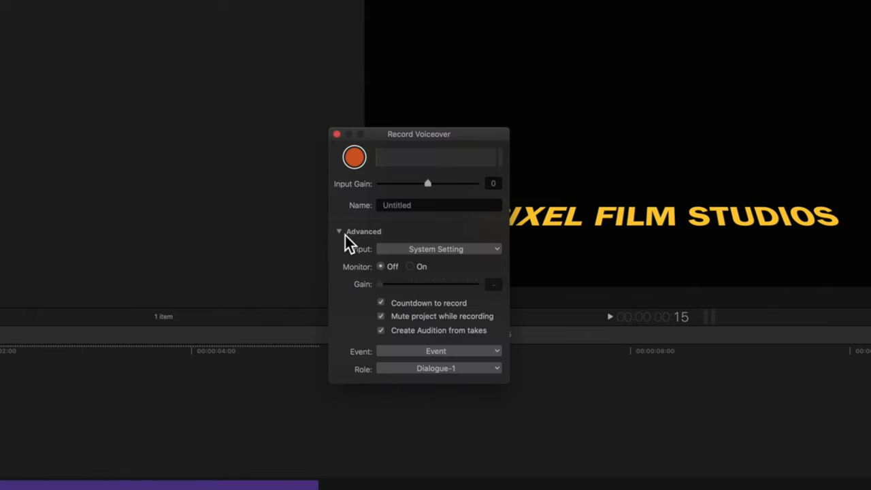
pyautogui.moveTo(455, 252)
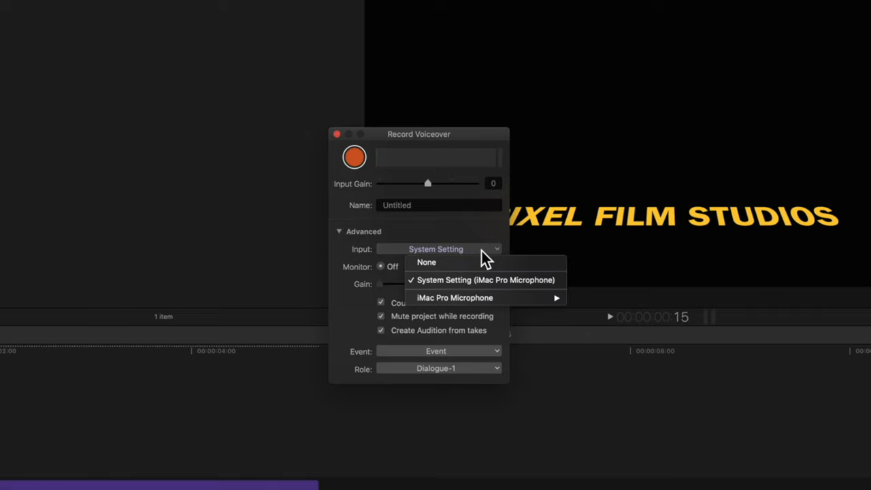
pyautogui.moveTo(484, 280)
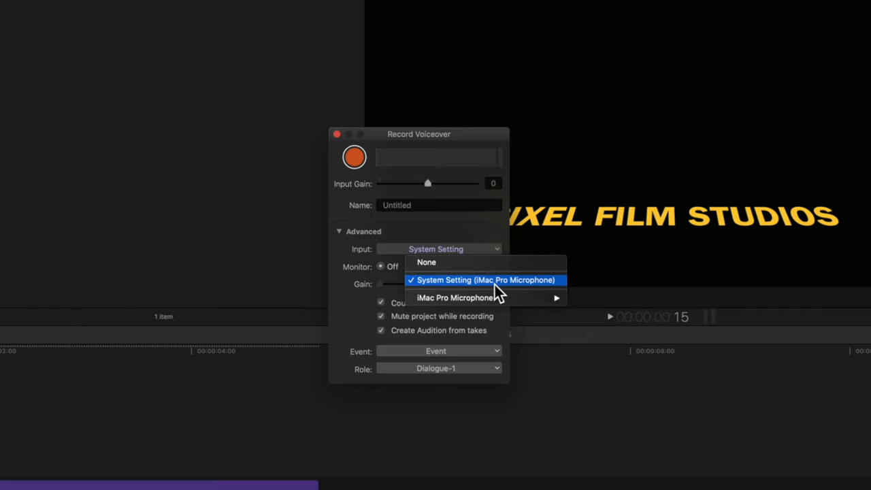
pyautogui.click(484, 280)
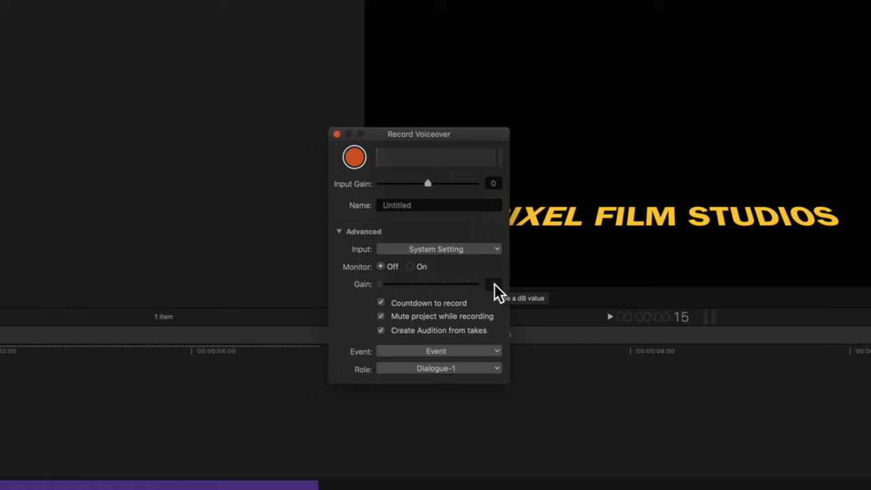
pyautogui.moveTo(457, 228)
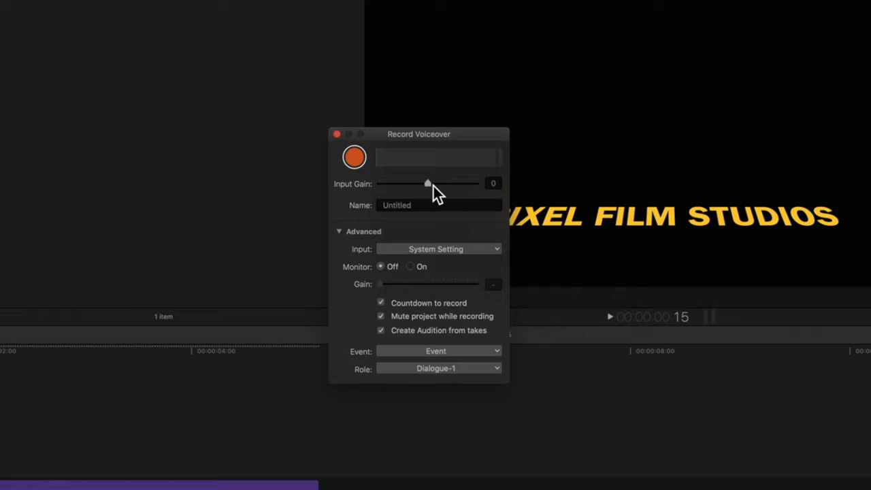
# Test the Input Gain slider up to 8 dB and down to -7 dB, then return it to 0 dB.
pyautogui.moveTo(428, 182); pyautogui.dragTo(460, 182)
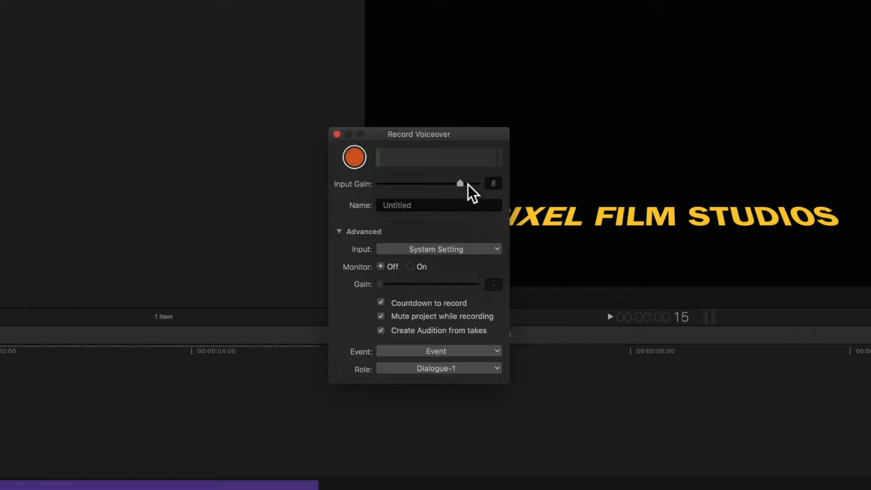
pyautogui.moveTo(460, 184); pyautogui.dragTo(400, 184)
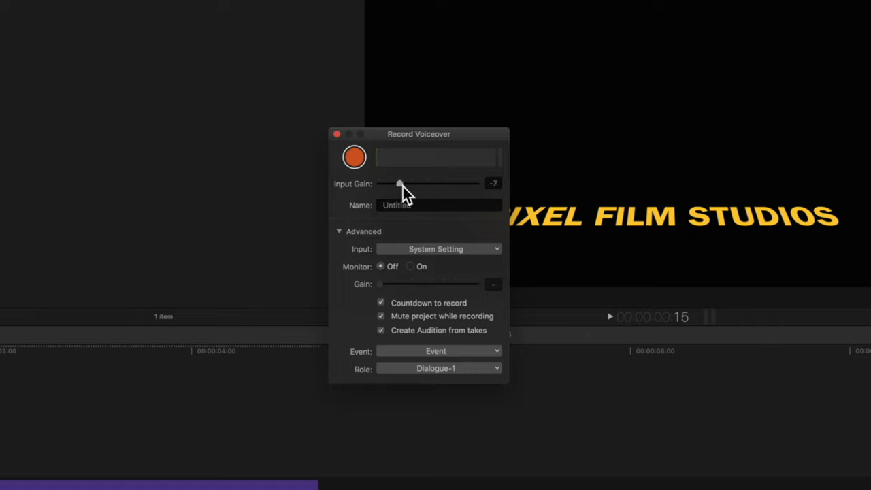
pyautogui.moveTo(400, 184); pyautogui.dragTo(427, 183)
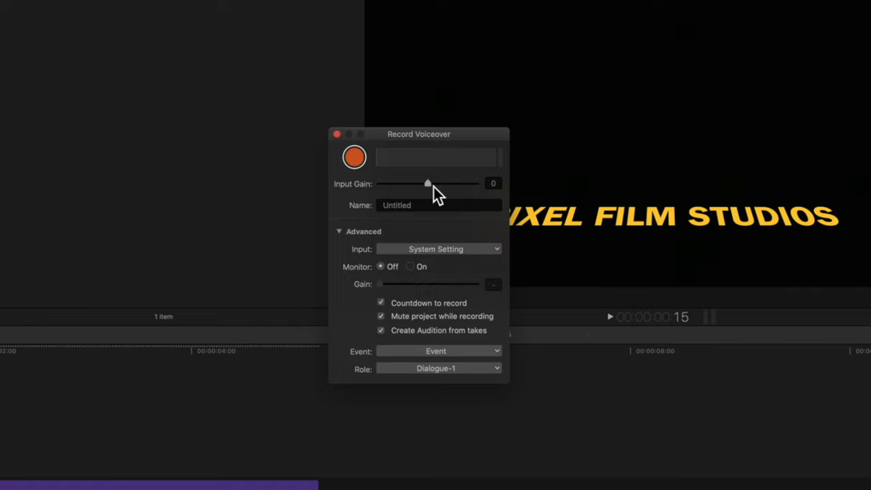
pyautogui.moveTo(436, 202)
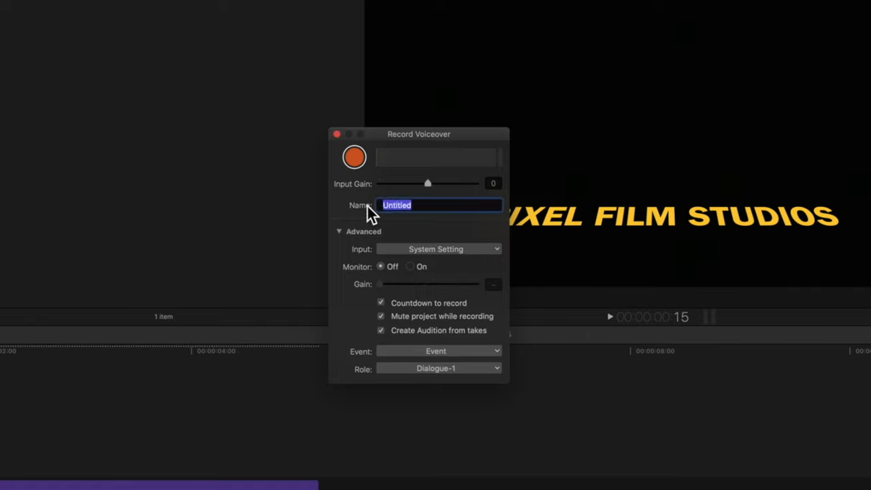
# Name the recording 'Voiceover', keeping the Event event and the Dialogue-1 role.
pyautogui.write('Voiceover')
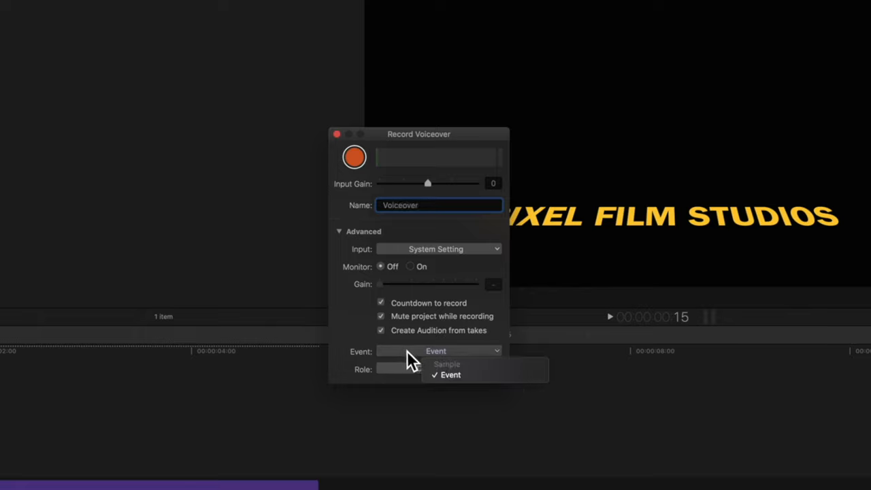
pyautogui.click(449, 376)
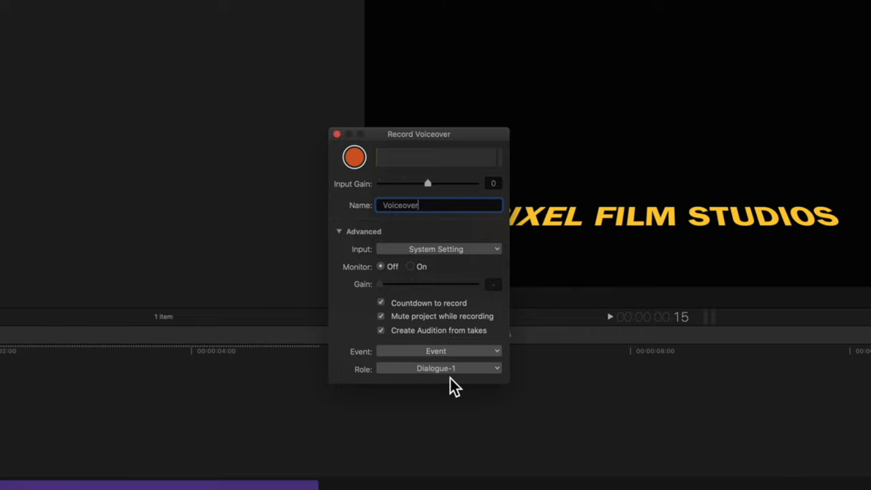
pyautogui.click(438, 368)
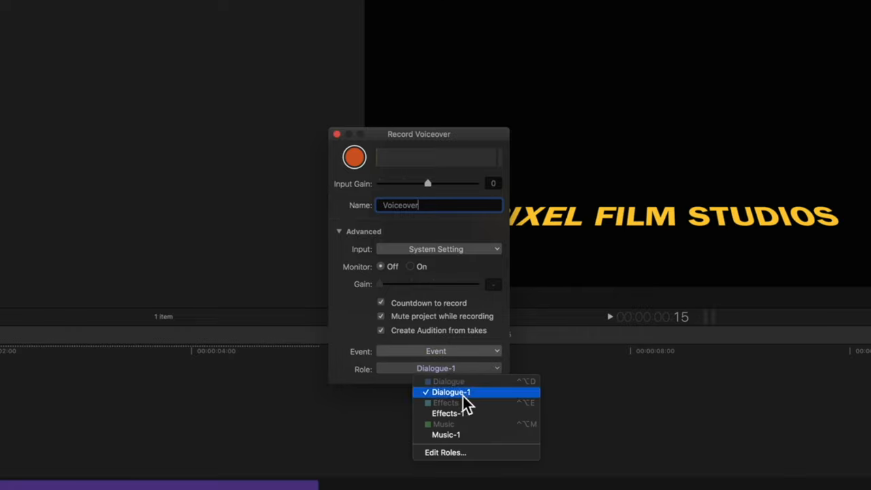
pyautogui.click(452, 392)
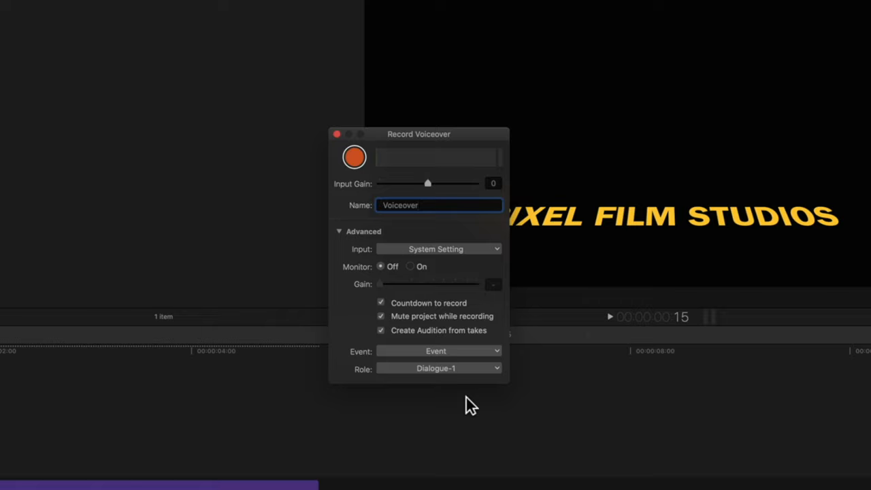
pyautogui.moveTo(429, 291)
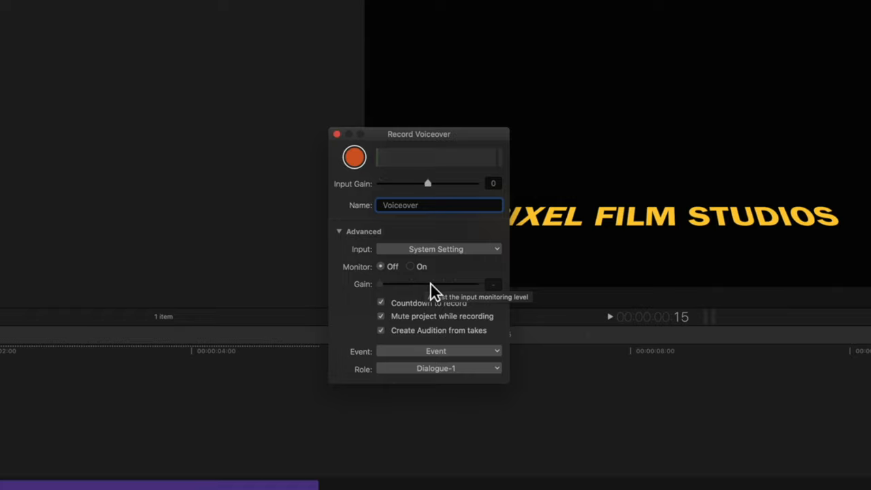
pyautogui.moveTo(419, 277)
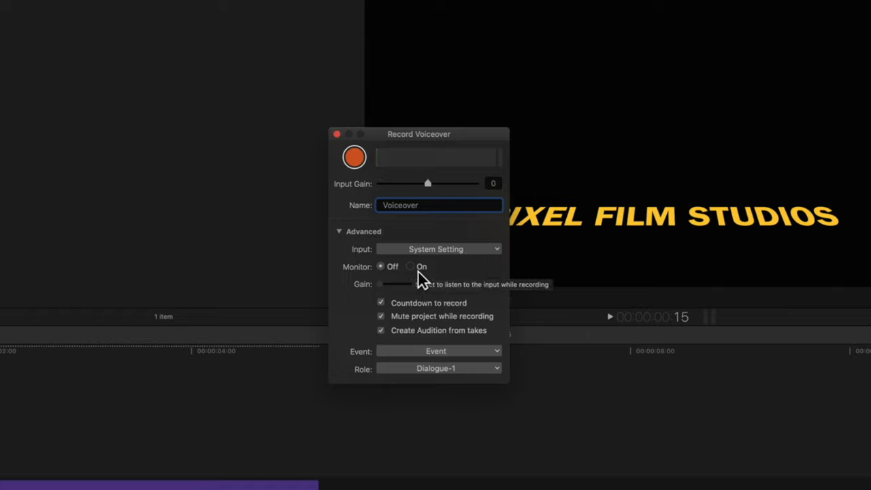
# Try input monitoring, lower its gain to -17 dB and back to 0 dB, then switch monitoring off.
pyautogui.click(410, 265)
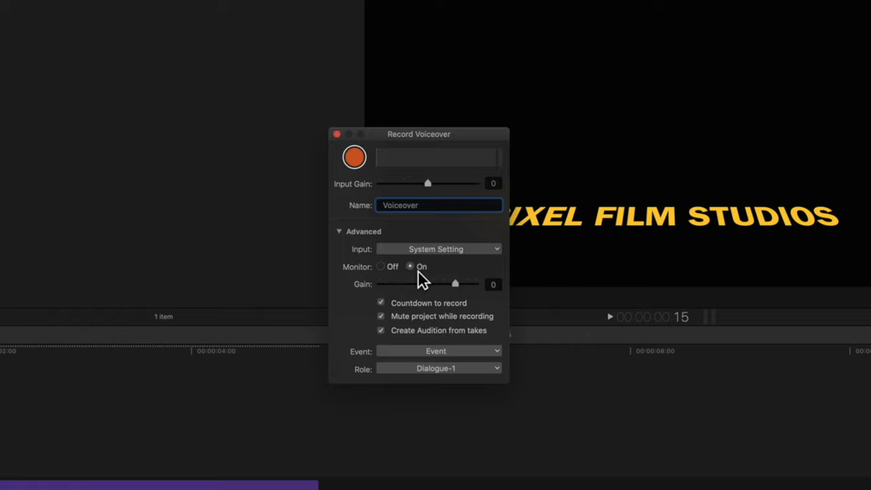
pyautogui.moveTo(454, 283); pyautogui.dragTo(427, 283)
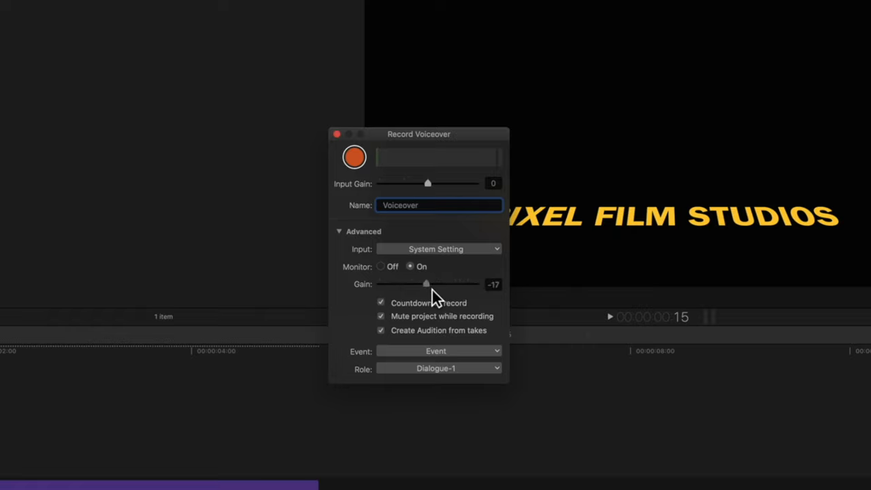
pyautogui.moveTo(427, 284); pyautogui.dragTo(455, 284)
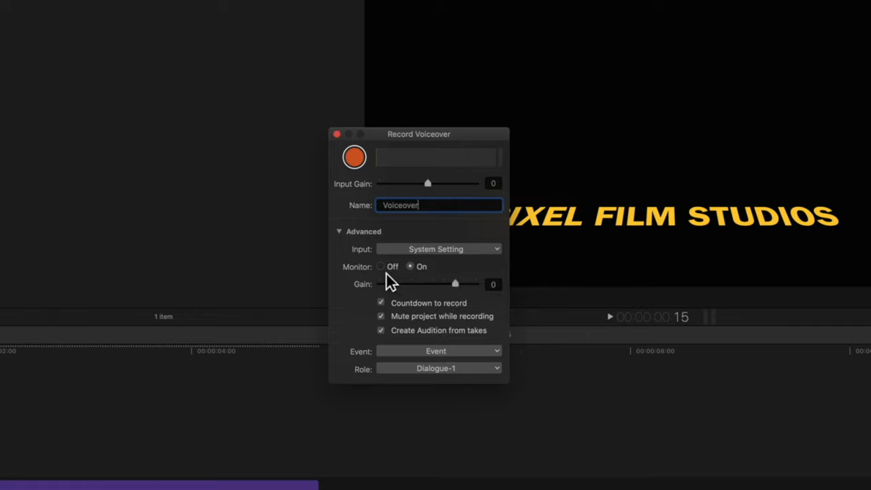
pyautogui.click(381, 265)
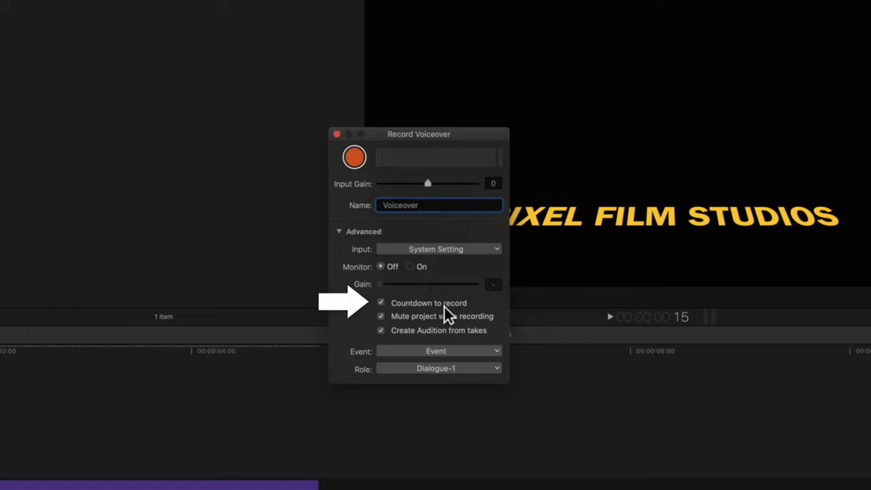
pyautogui.moveTo(454, 332)
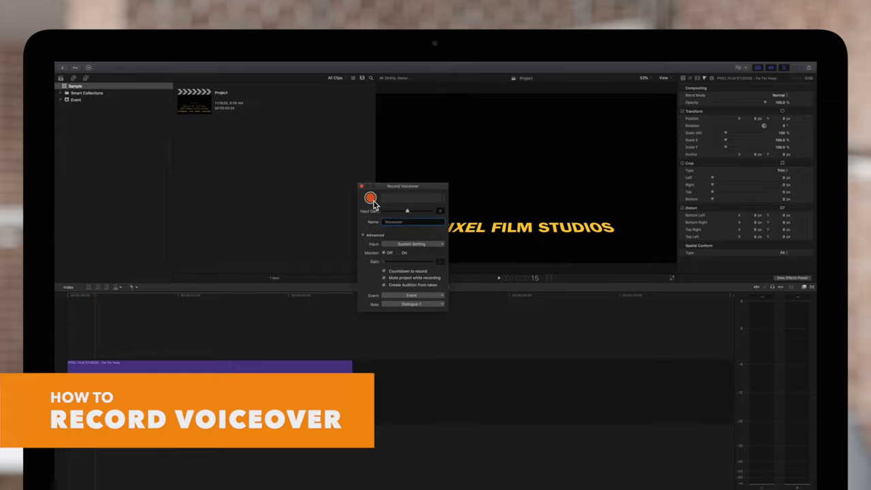
# Record the first voiceover take after the countdown, placing it beneath the video clip.
pyautogui.click(370, 199)
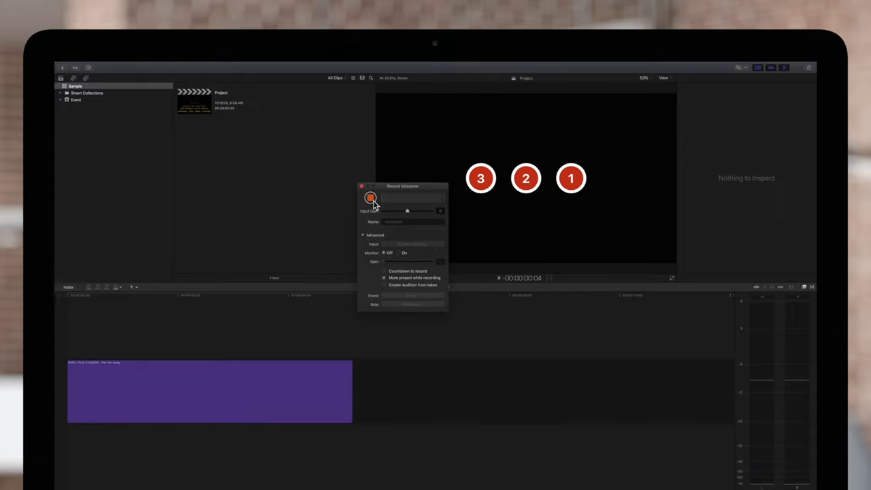
pyautogui.click(370, 197)
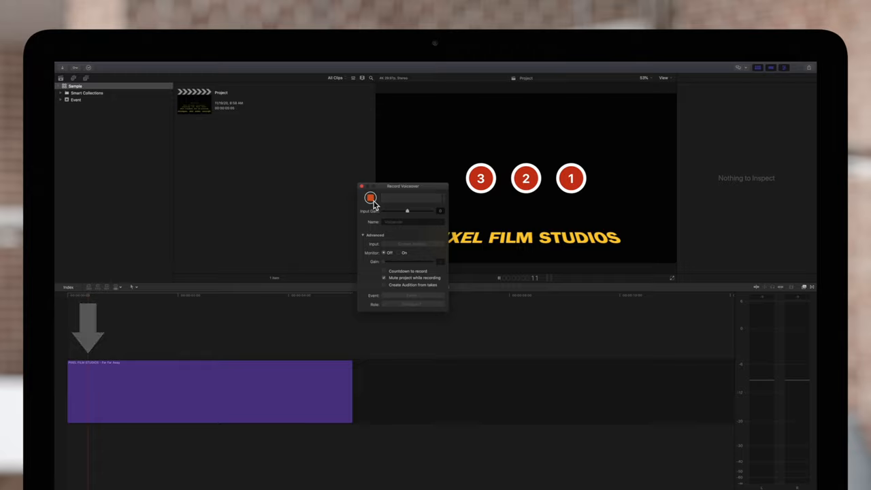
pyautogui.click(370, 199)
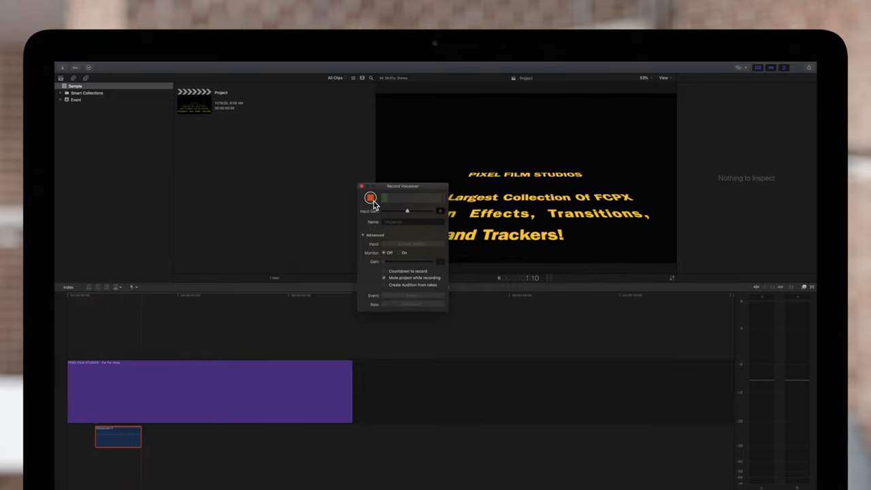
pyautogui.click(370, 199)
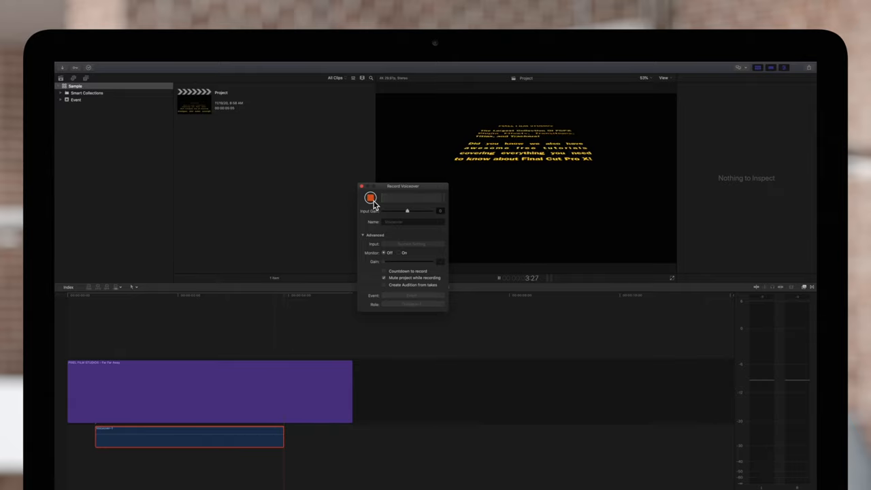
pyautogui.click(370, 197)
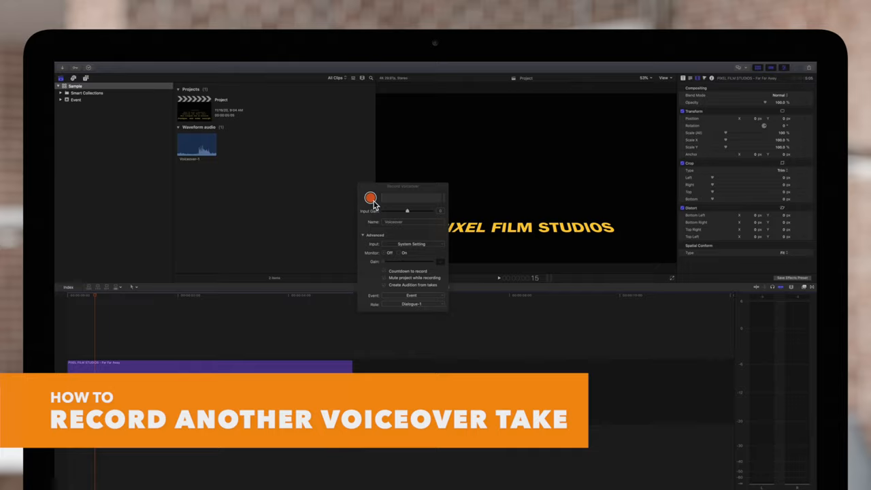
# Record a second voiceover take over the same section and select the resulting audition clip.
pyautogui.click(370, 197)
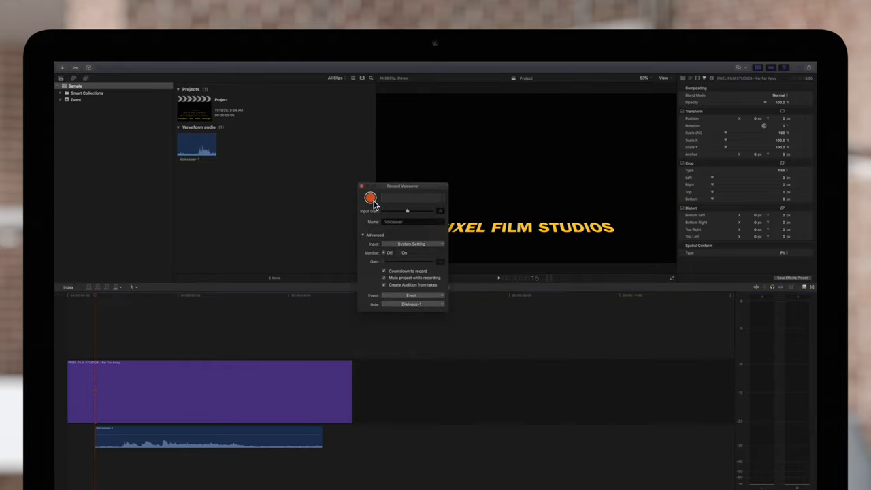
pyautogui.click(370, 197)
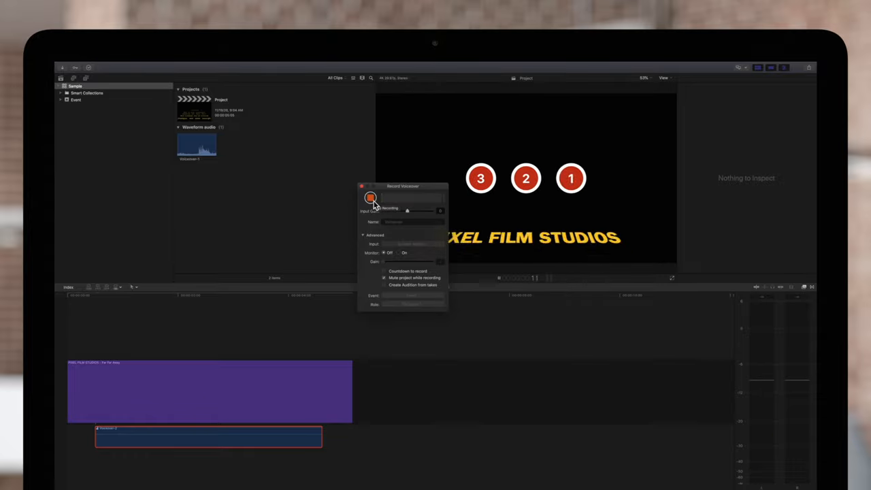
pyautogui.click(370, 197)
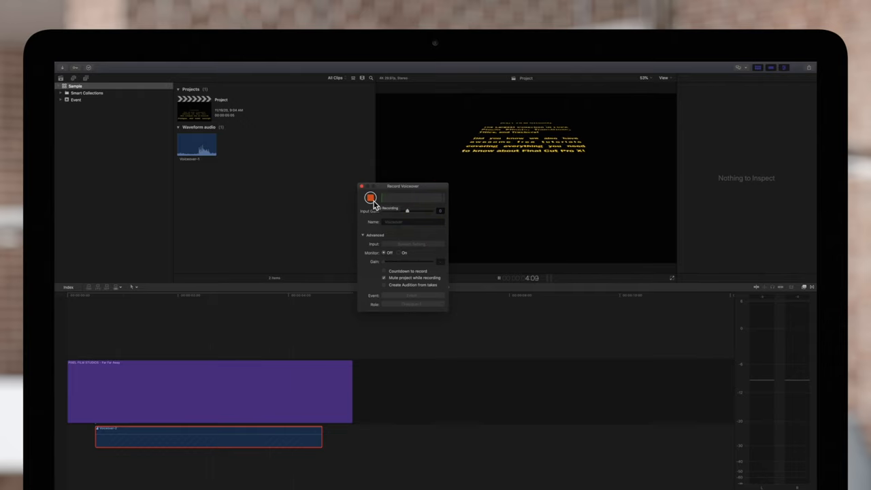
pyautogui.click(370, 199)
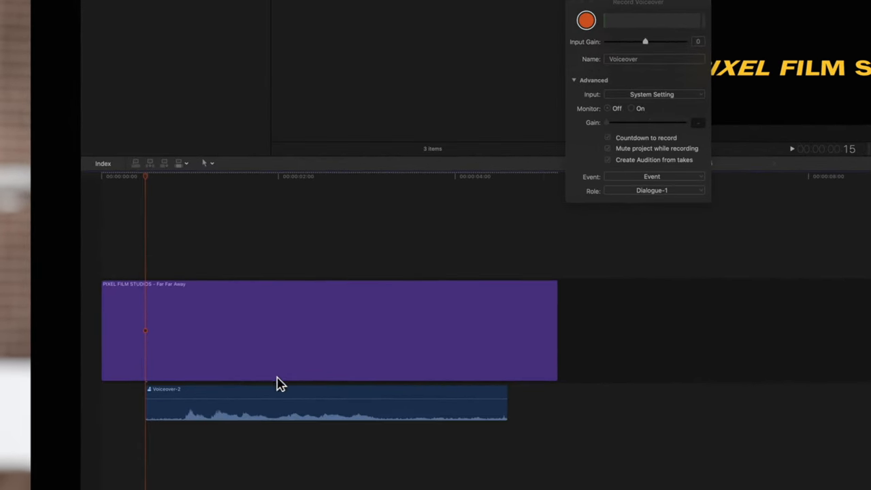
pyautogui.click(272, 406)
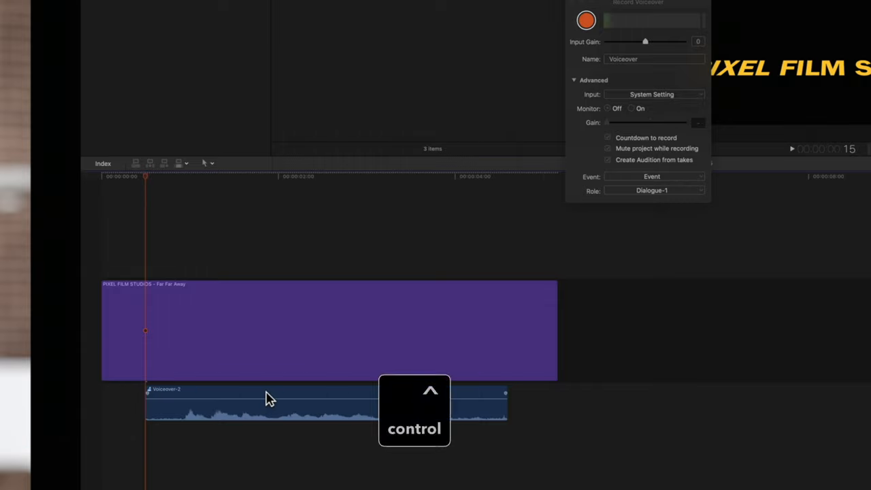
# Preview the audition's takes via Audition > Preview and keep Voiceover-1, confirming with Done.
pyautogui.rightClick(265, 397)
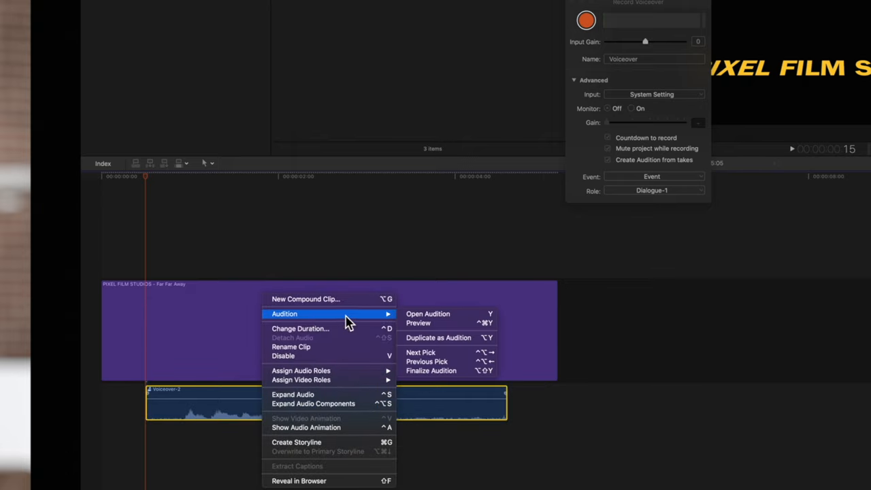
pyautogui.moveTo(449, 323)
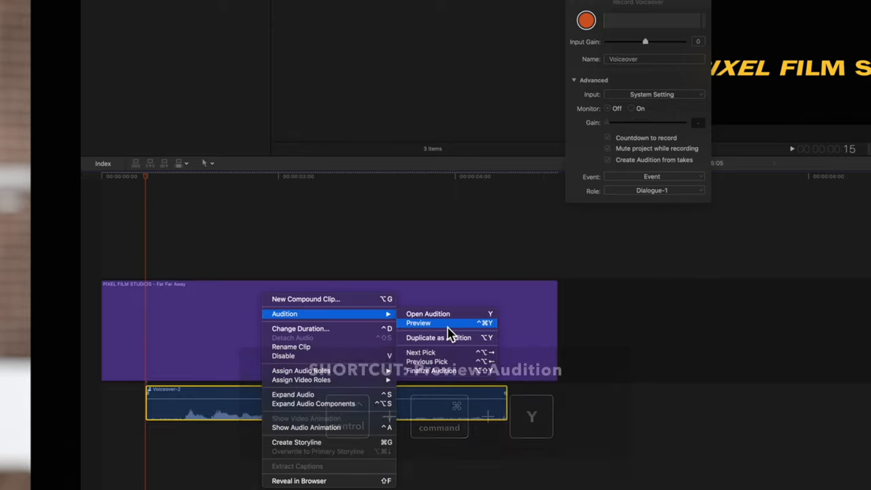
pyautogui.click(428, 313)
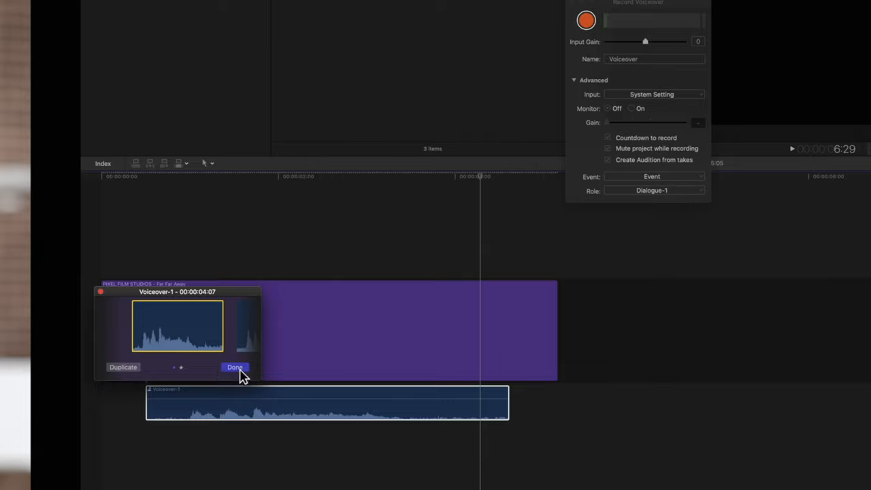
pyautogui.click(234, 367)
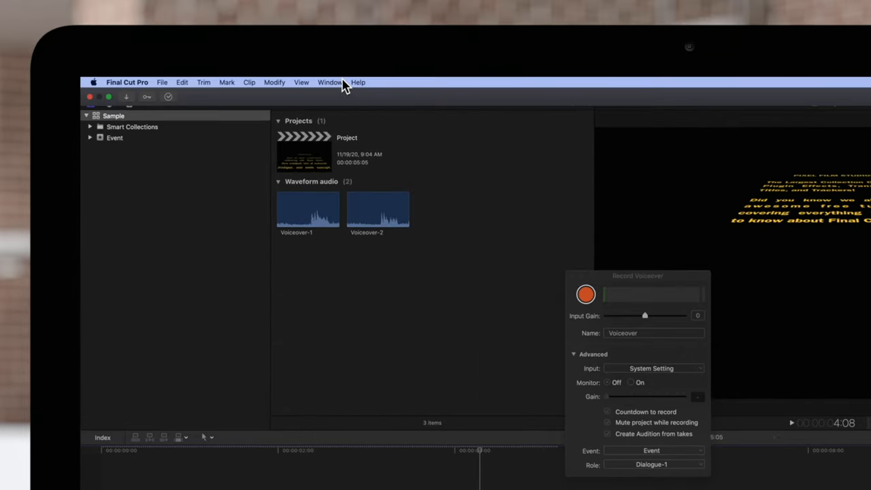
# Split the voiceover audition into its individual take clips with Clip > Break Apart Clip Items.
pyautogui.click(249, 82)
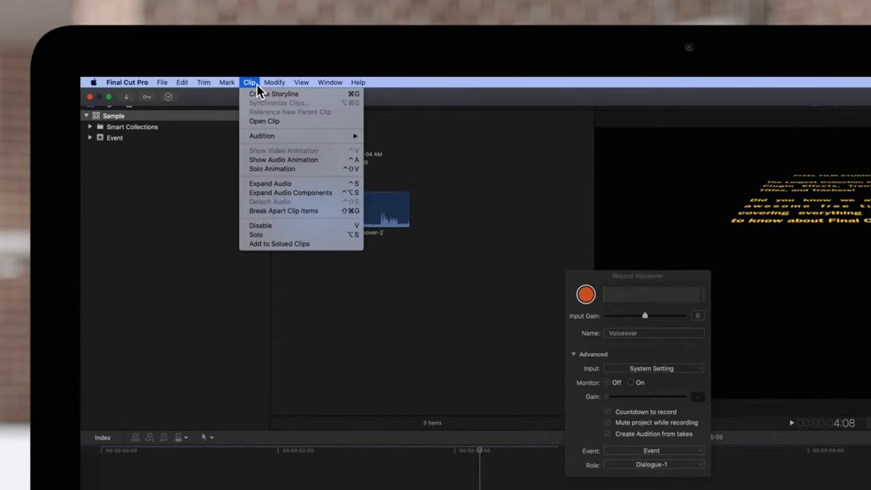
pyautogui.moveTo(283, 209)
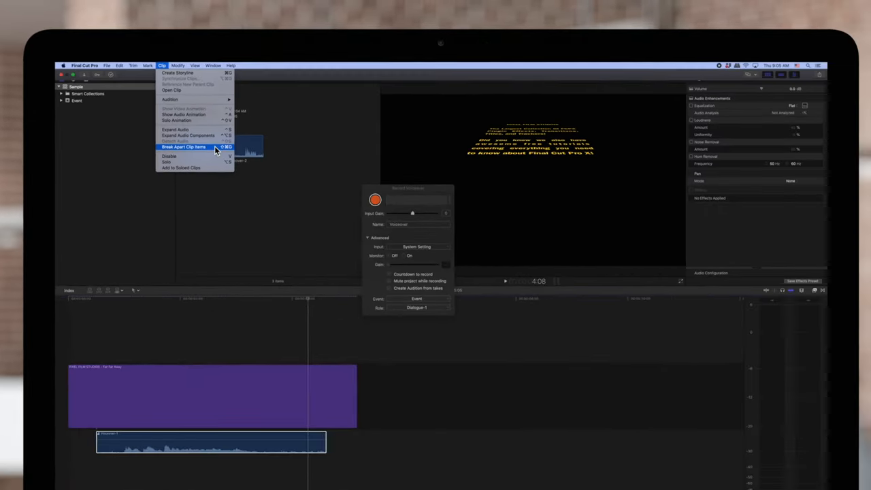
pyautogui.click(184, 147)
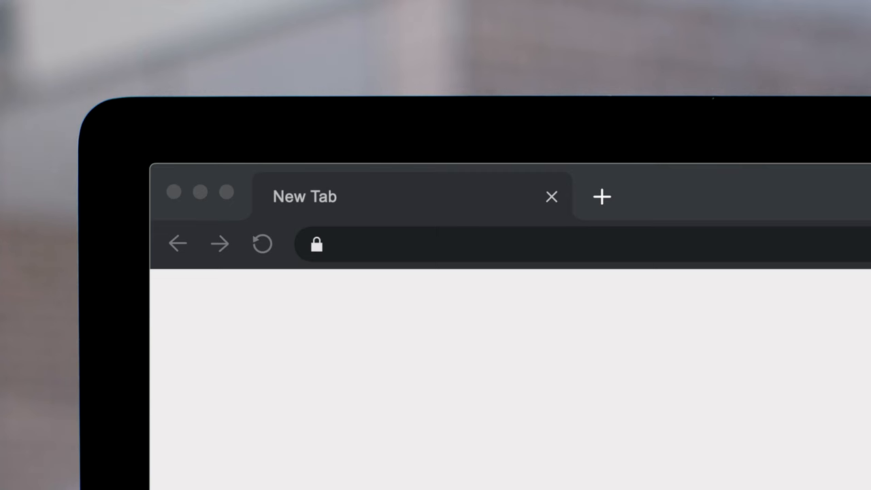
# Visit pixelfilmstudios.com and scroll through the Featured Final Cut Pro X Plugins grid.
pyautogui.write('pixelfilmstudios.com')
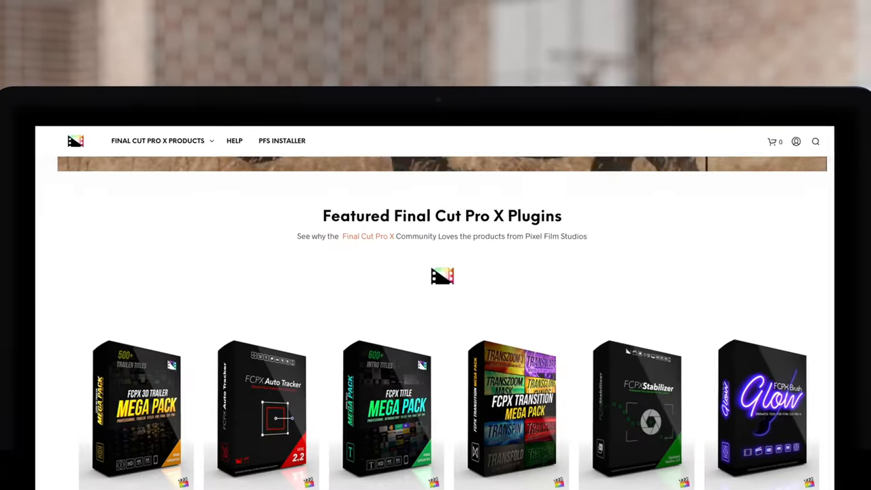
pyautogui.scroll(-3)
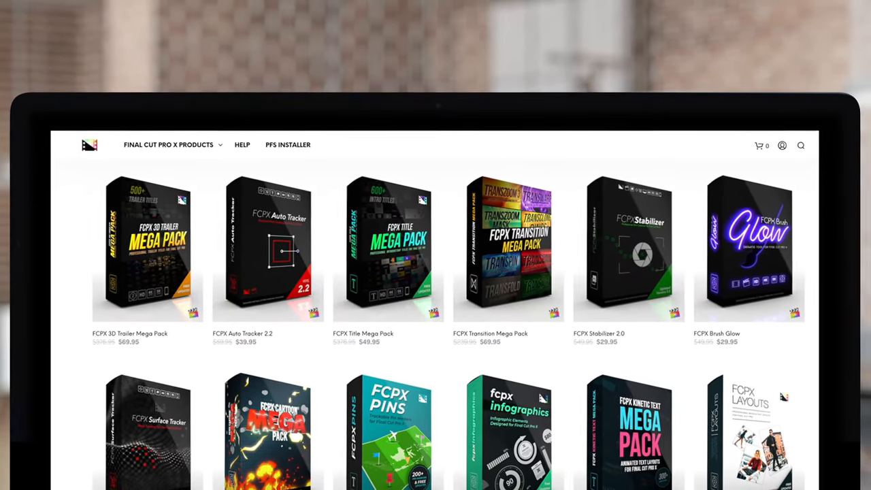
pyautogui.scroll(-3)
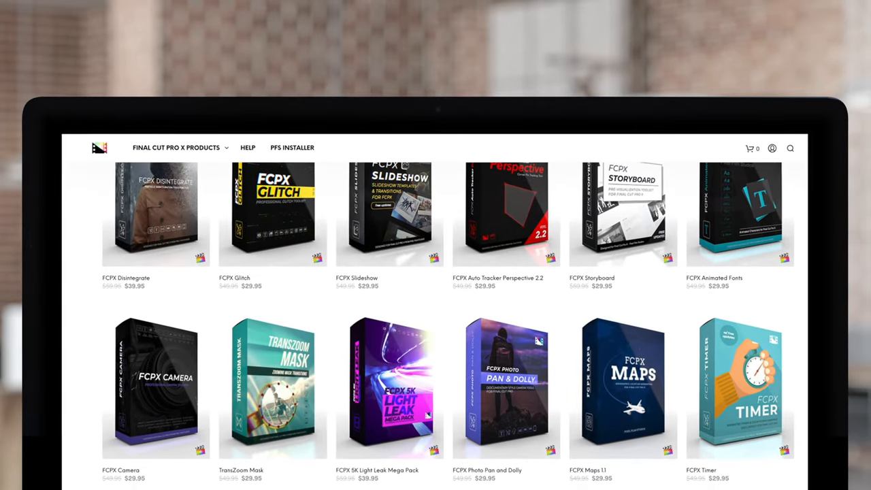